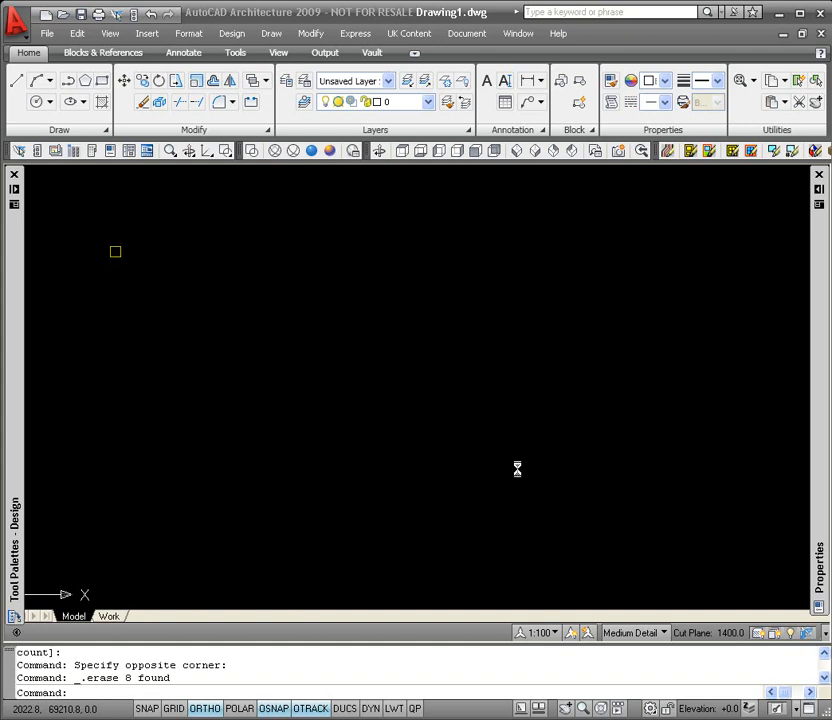
mouse_move(499, 456)
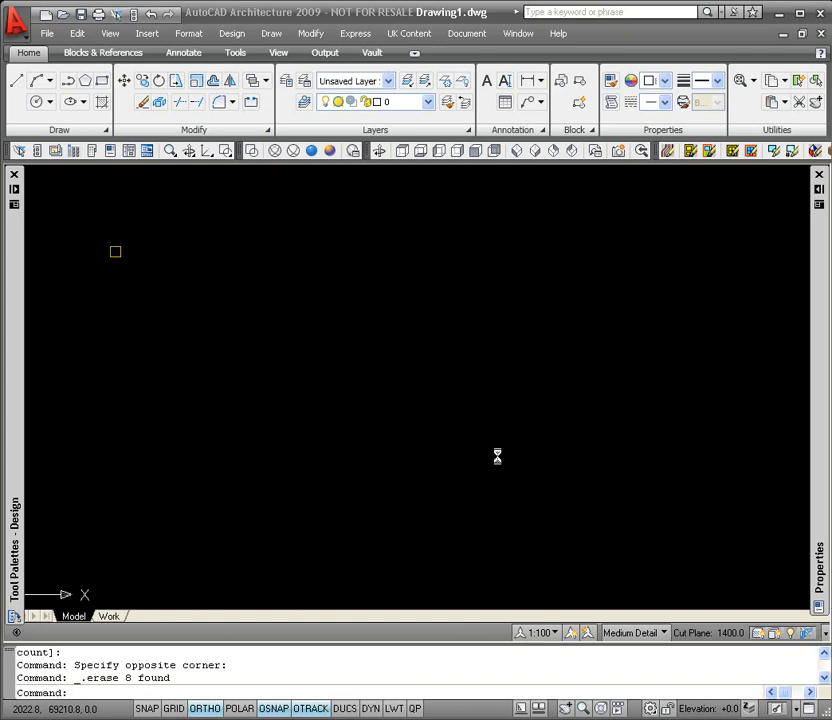
mouse_move(298, 416)
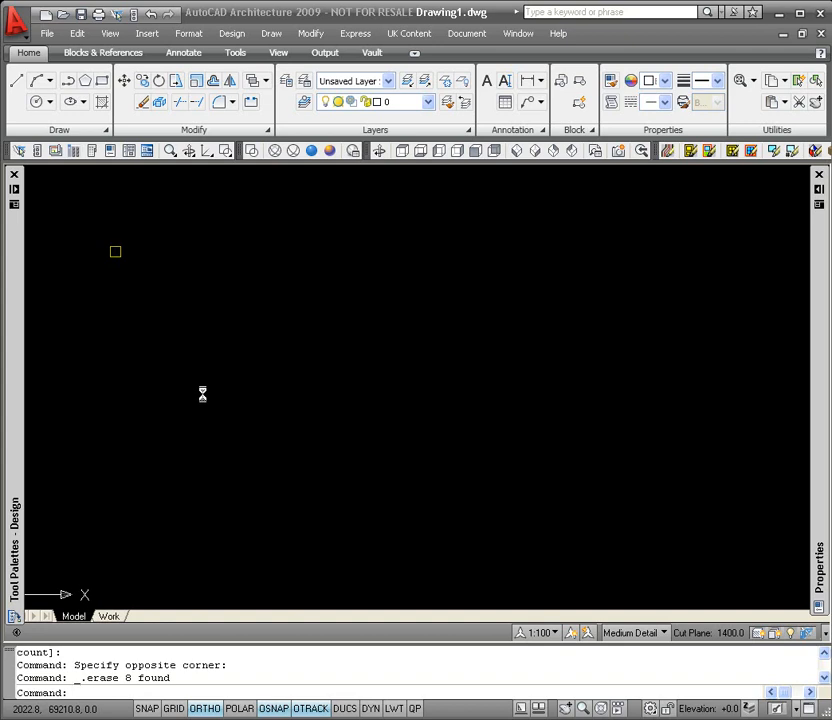
mouse_move(231, 414)
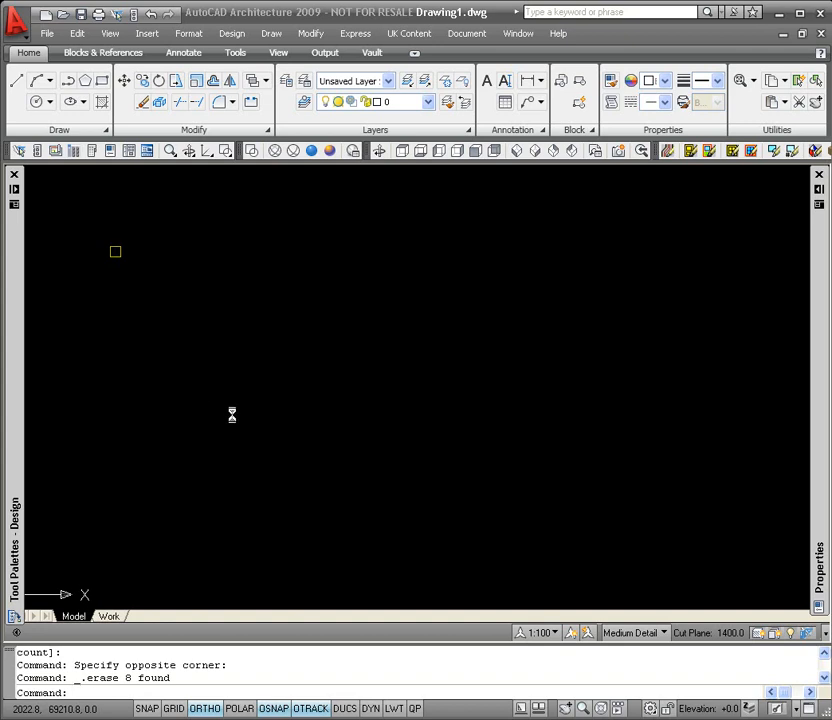
mouse_move(256, 423)
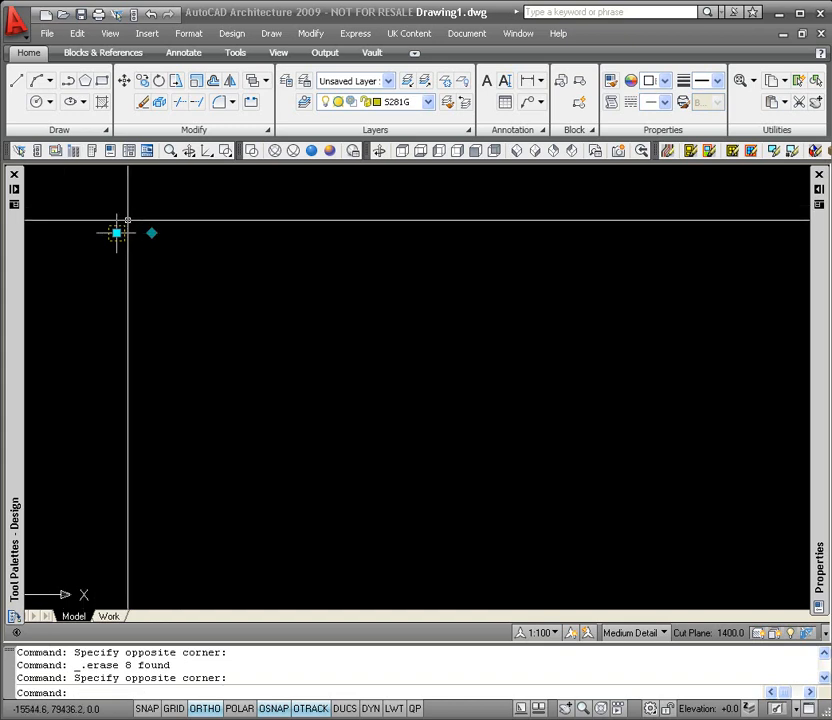
- Launch AEC Modify Tools > Array on the selected column from its right-click menu
right_click(117, 233)
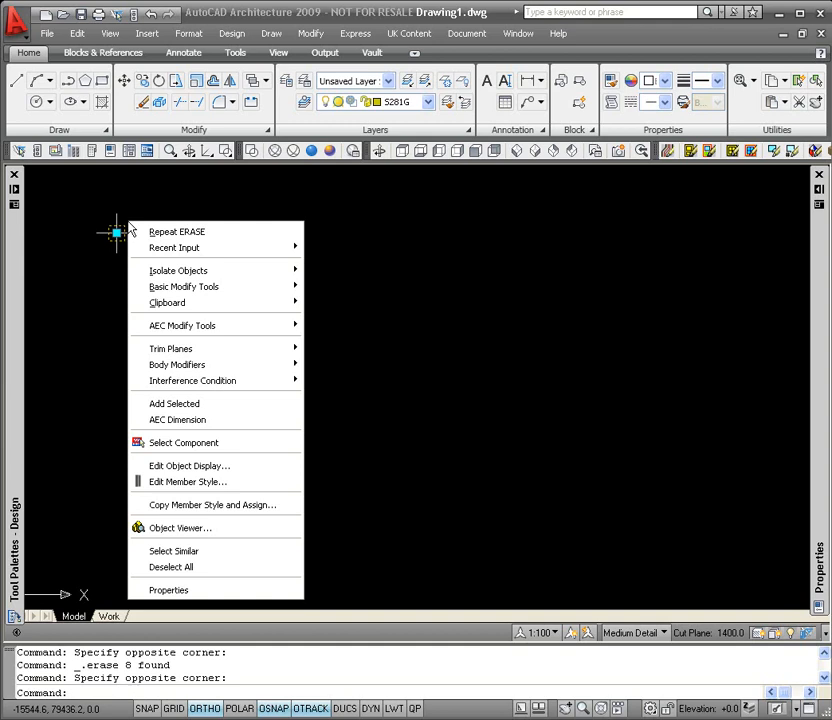
mouse_move(176, 231)
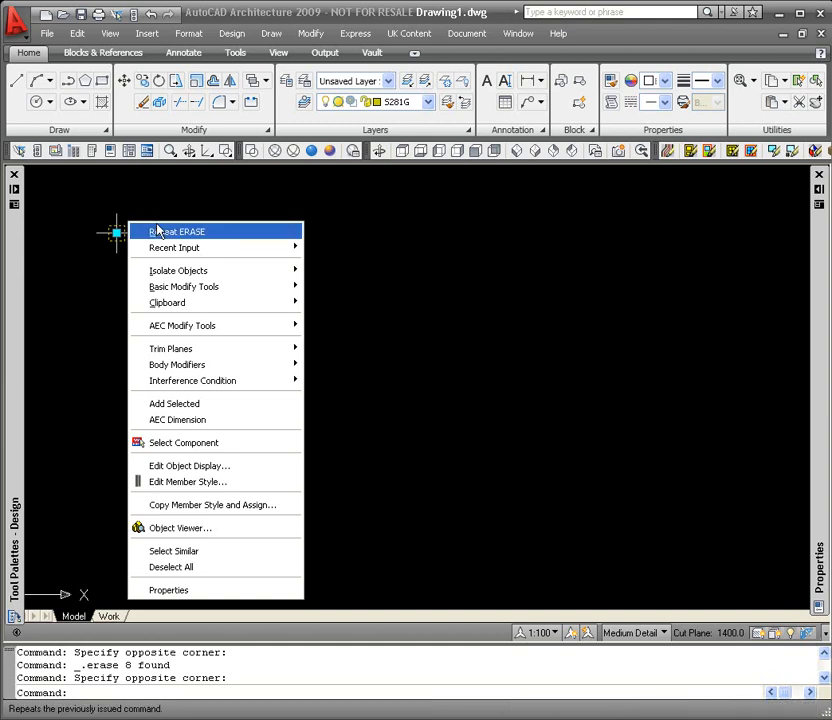
mouse_move(182, 325)
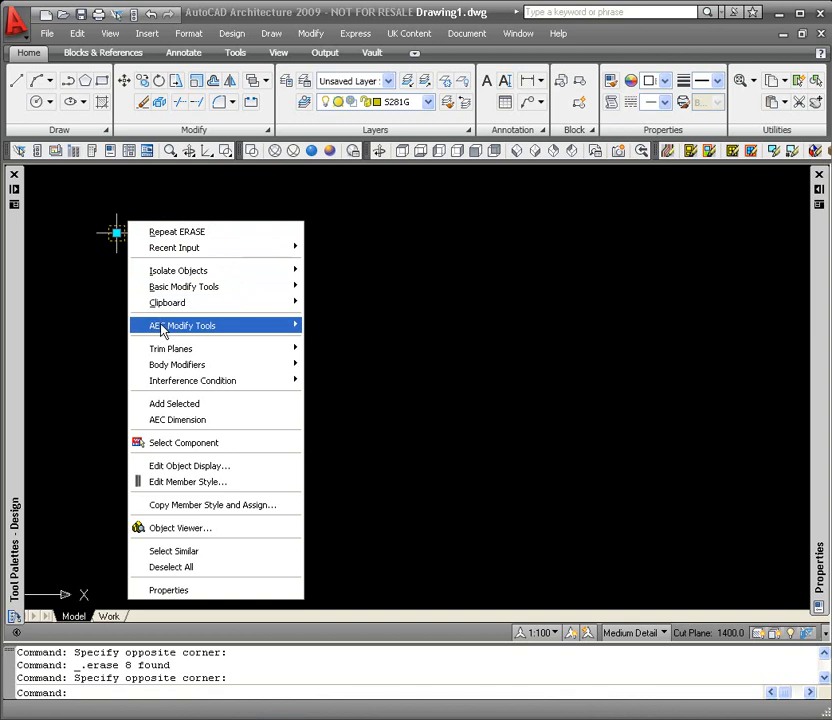
mouse_move(185, 325)
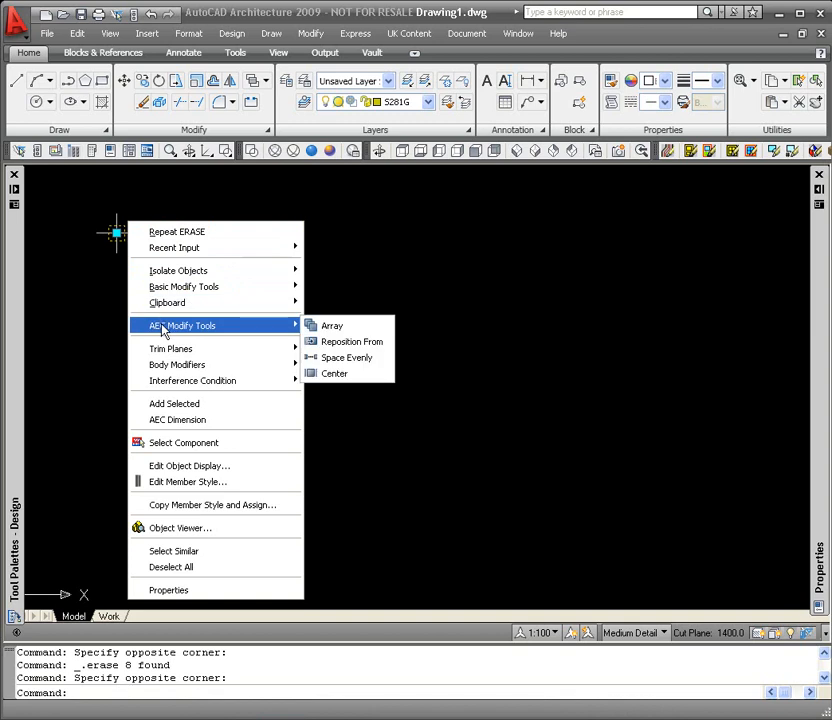
mouse_move(205, 328)
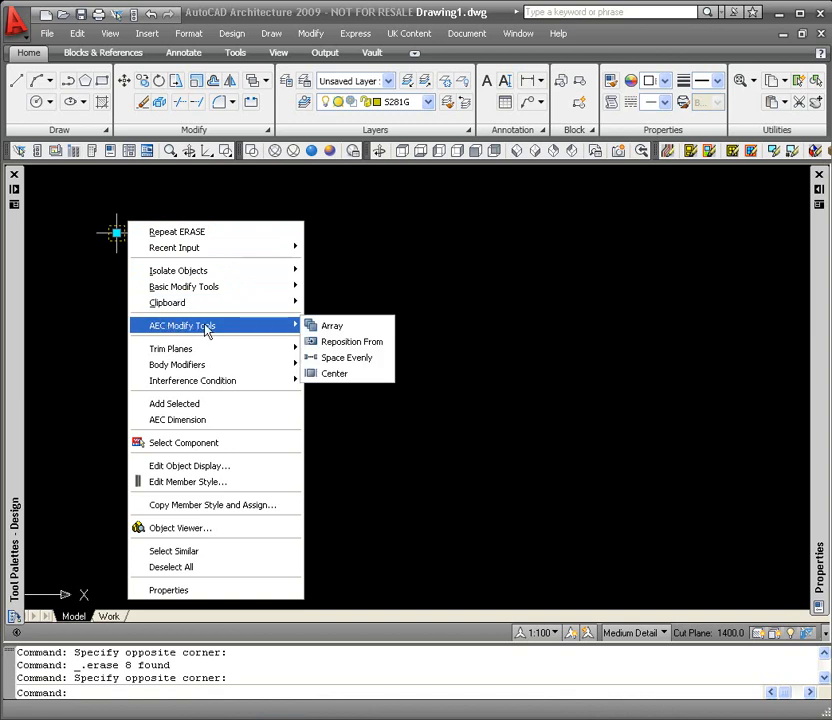
click(331, 325)
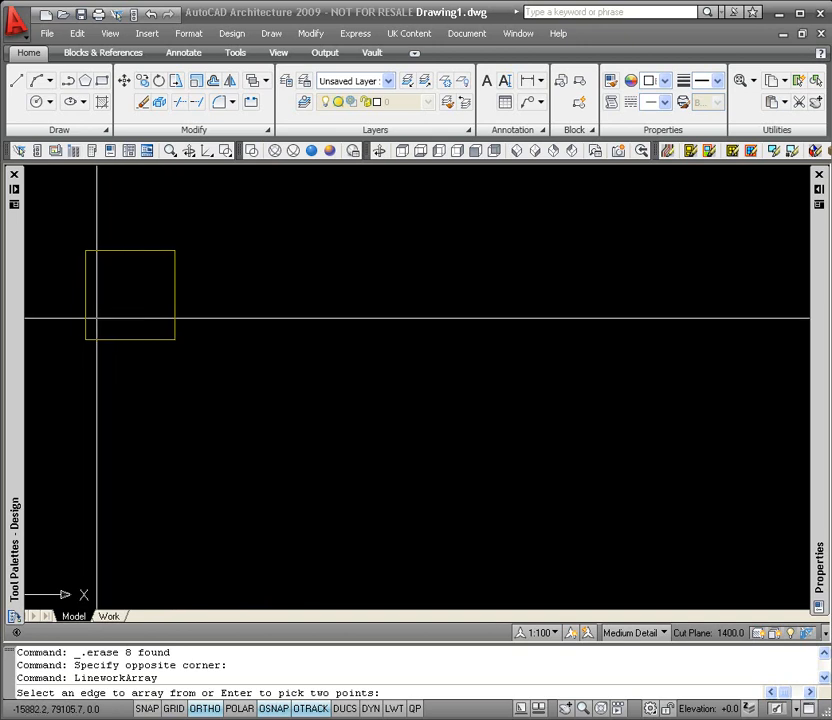
mouse_move(87, 339)
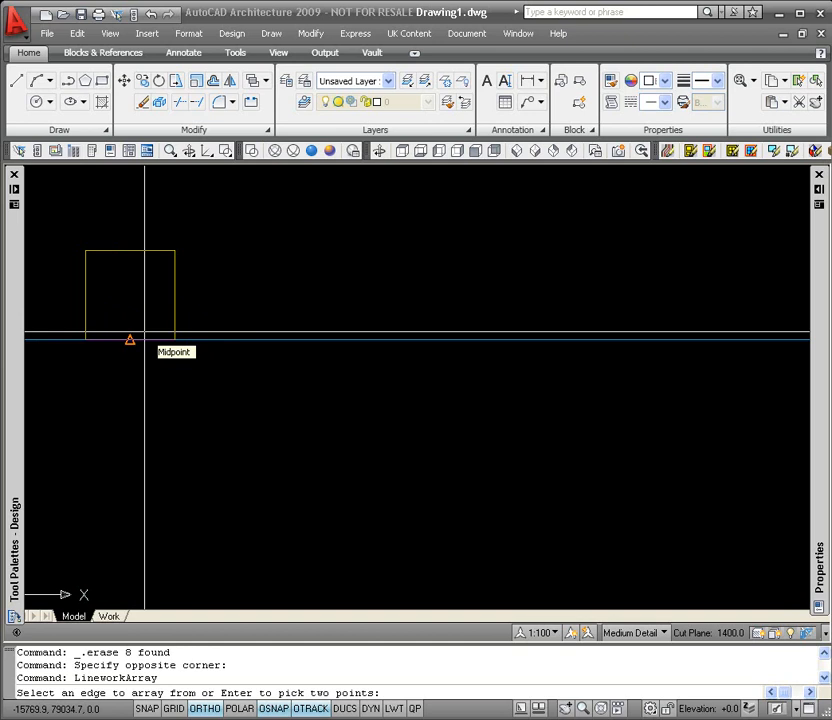
mouse_move(130, 340)
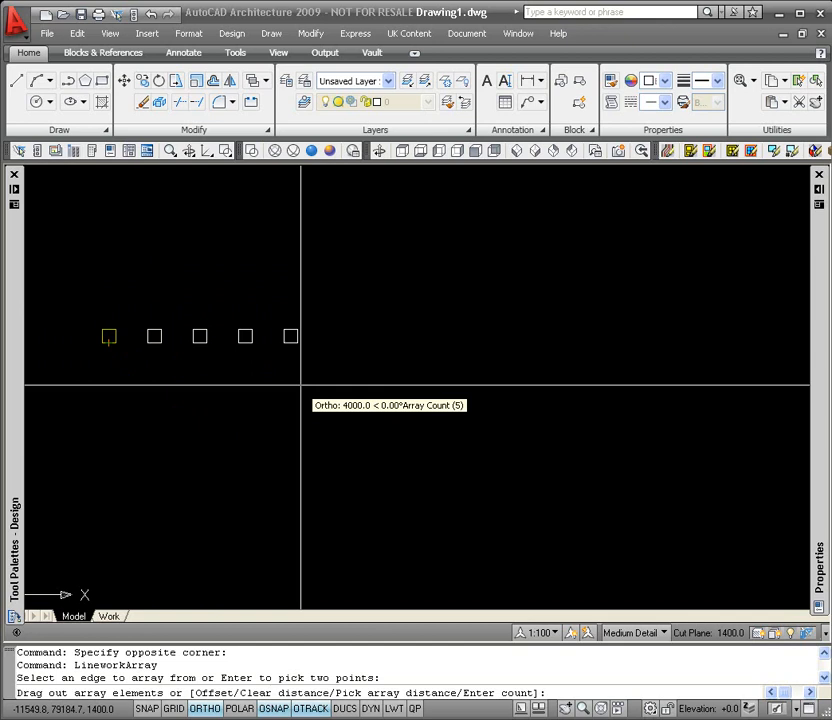
mouse_move(403, 335)
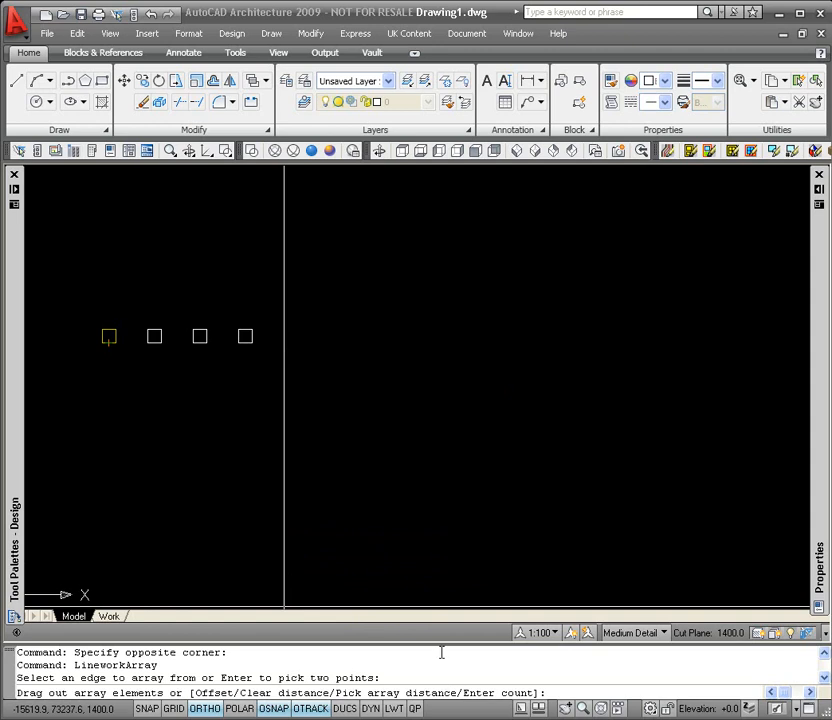
- Set a 5000 array distance to place eight evenly spaced columns in a row
text(p)
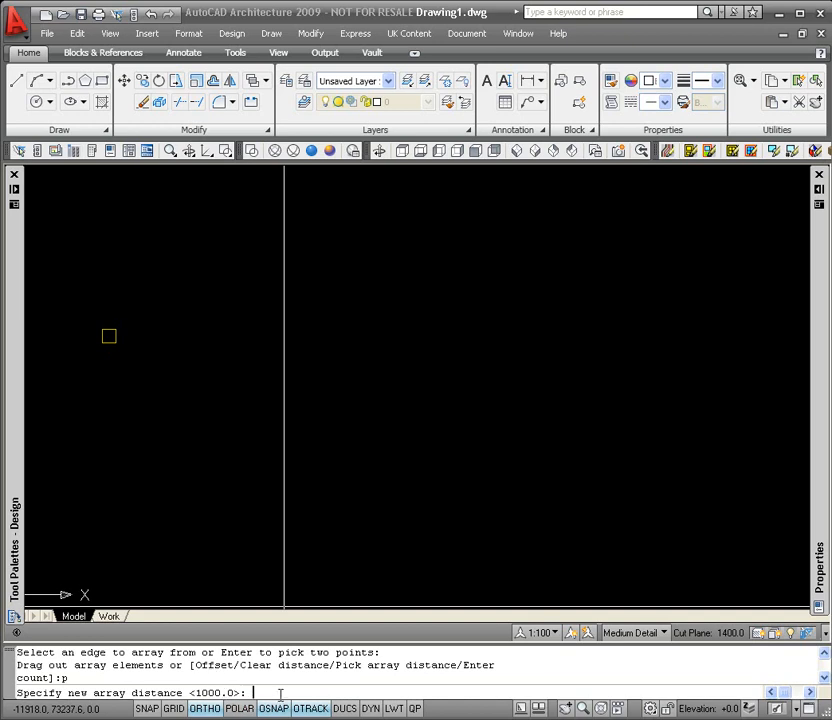
text(5000)
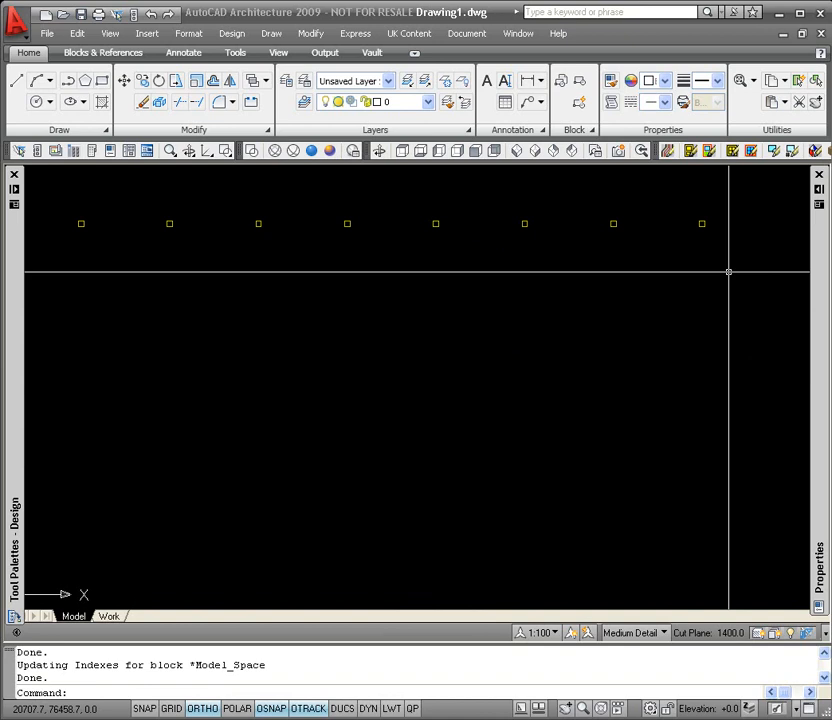
mouse_move(558, 362)
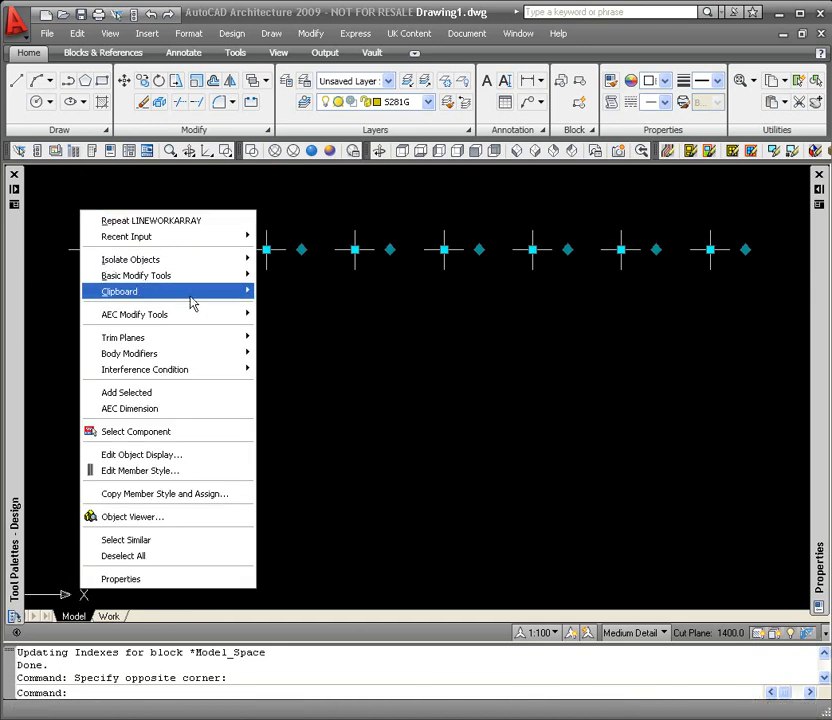
mouse_move(134, 314)
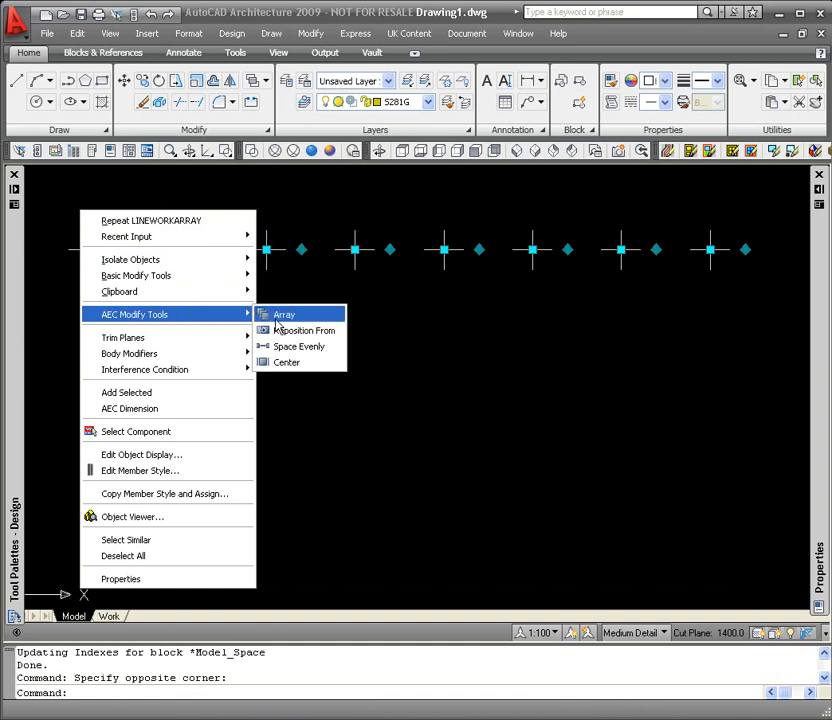
- Launch AEC Modify Tools > Array on the selected row of eight columns
click(284, 314)
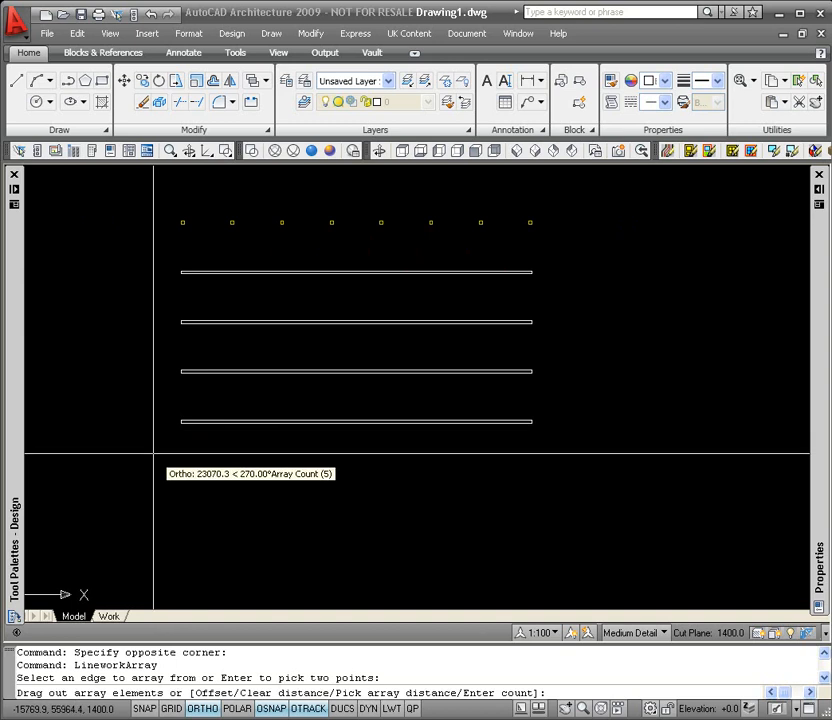
mouse_move(155, 471)
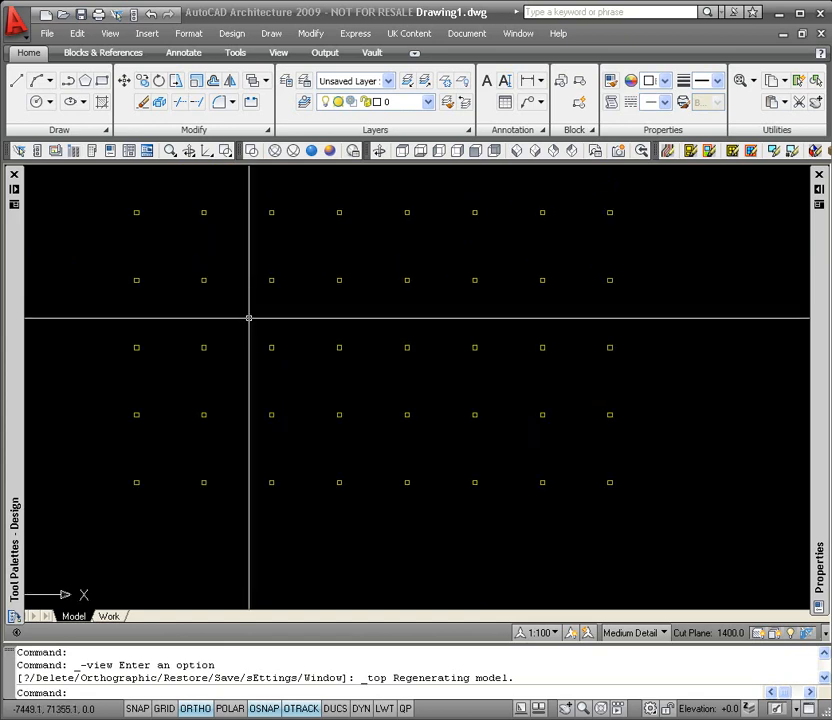
mouse_move(242, 314)
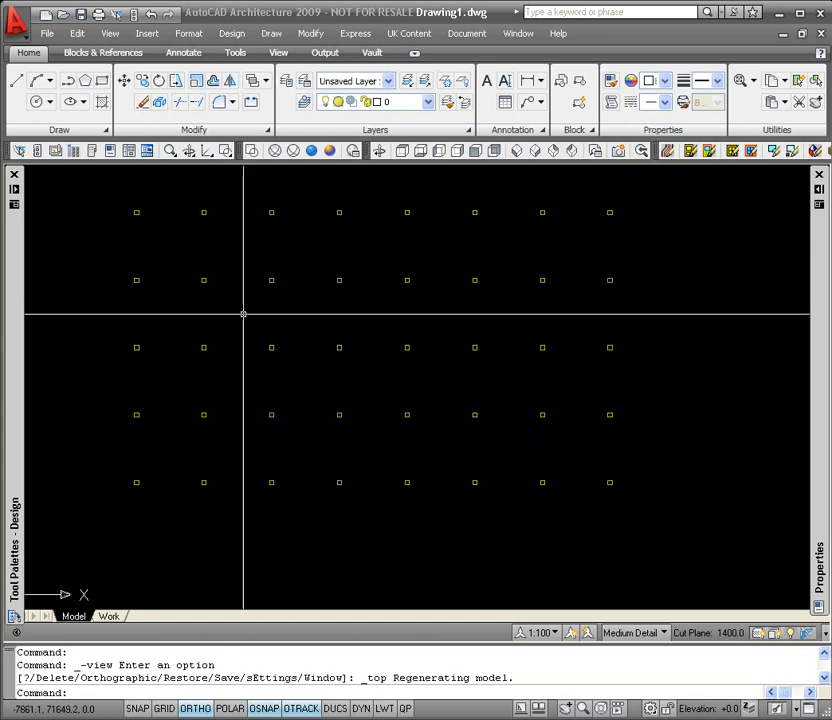